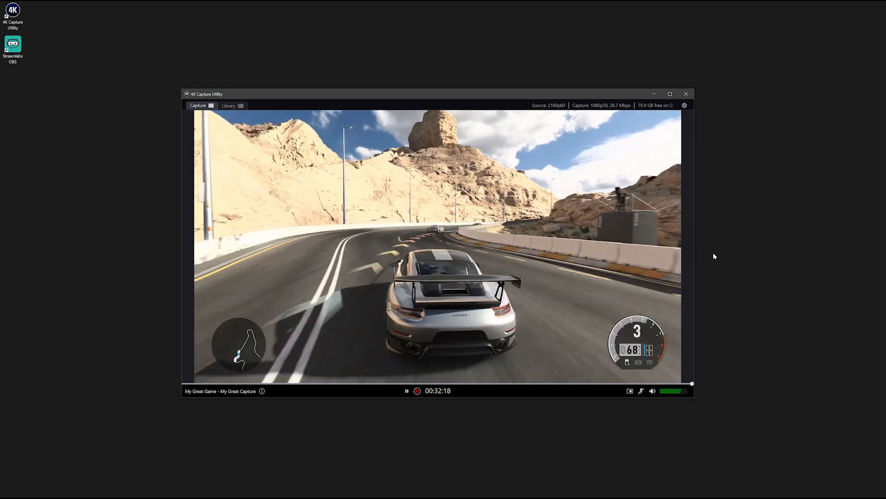
pyautogui.moveTo(724, 206)
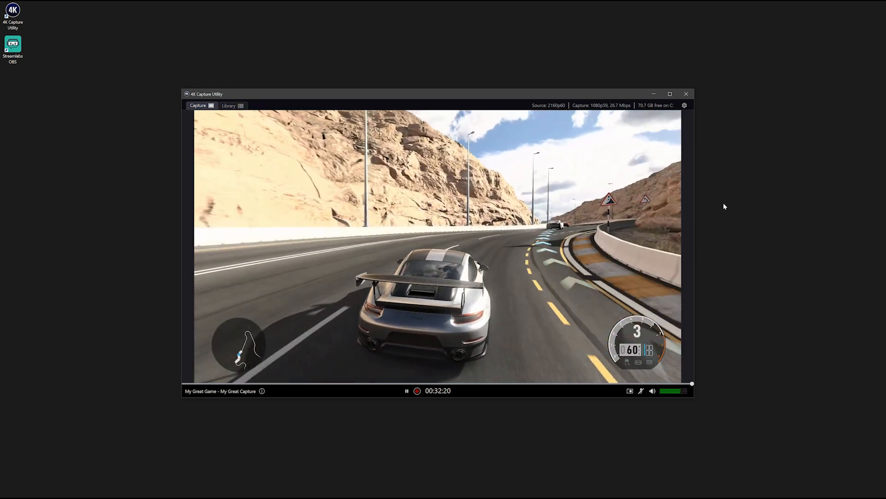